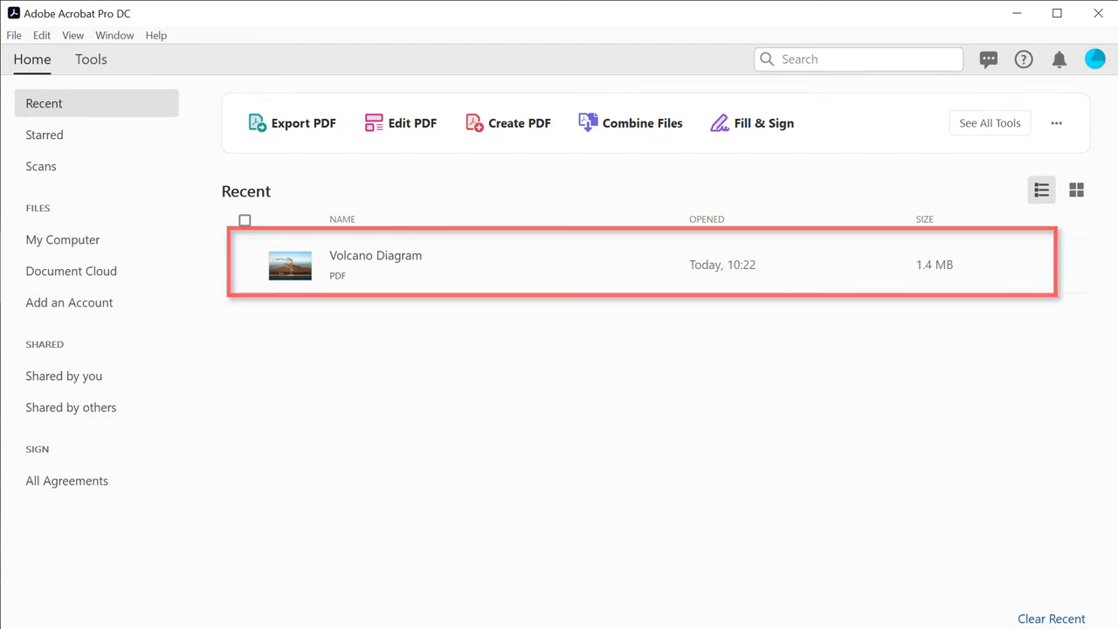
# Step: Open the Volcano Diagram PDF from Recent and choose Share from Tools
pyautogui.doubleClick(375, 264)
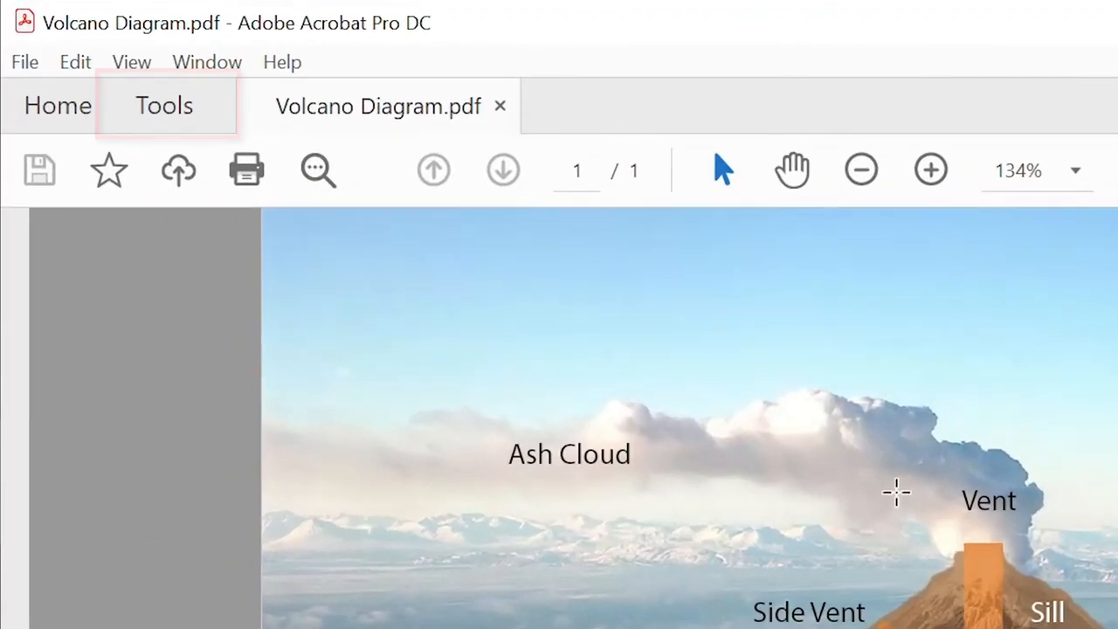
pyautogui.click(165, 105)
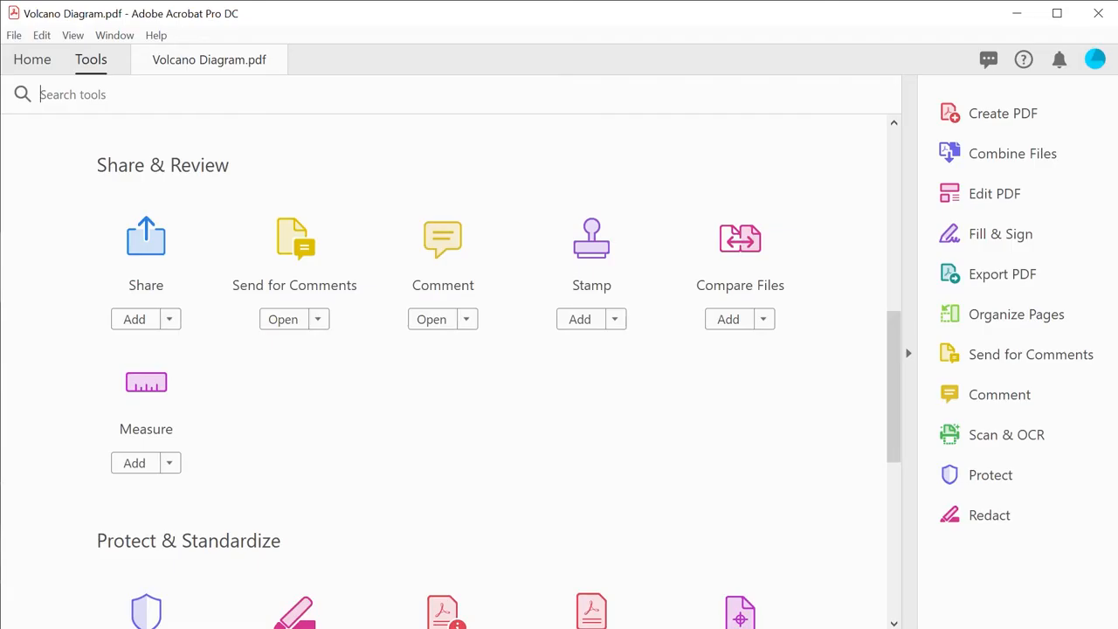
pyautogui.click(208, 59)
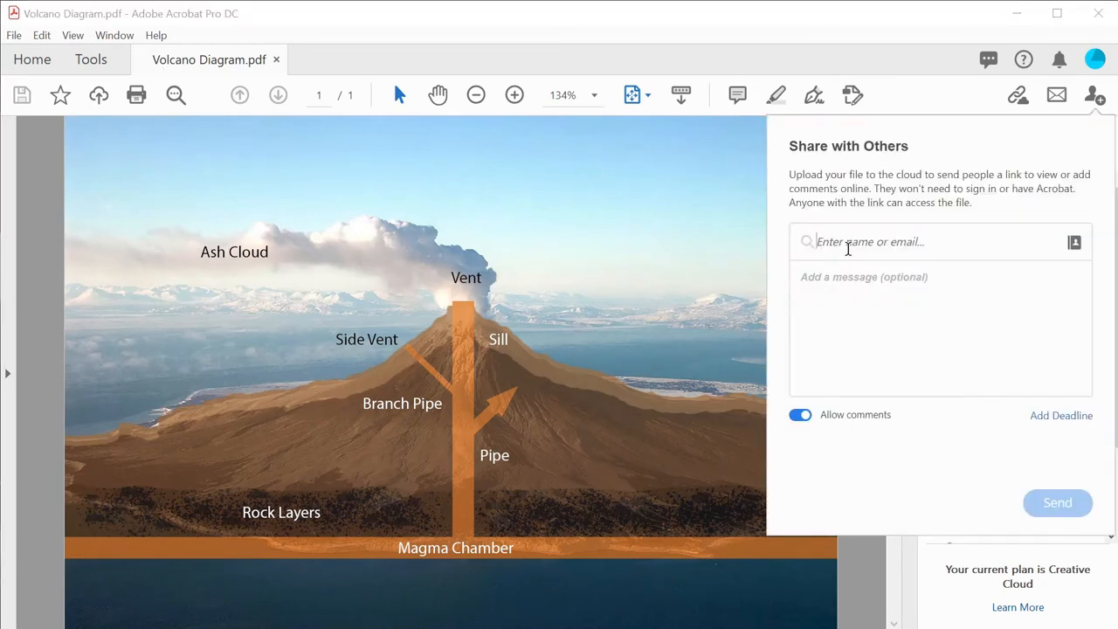
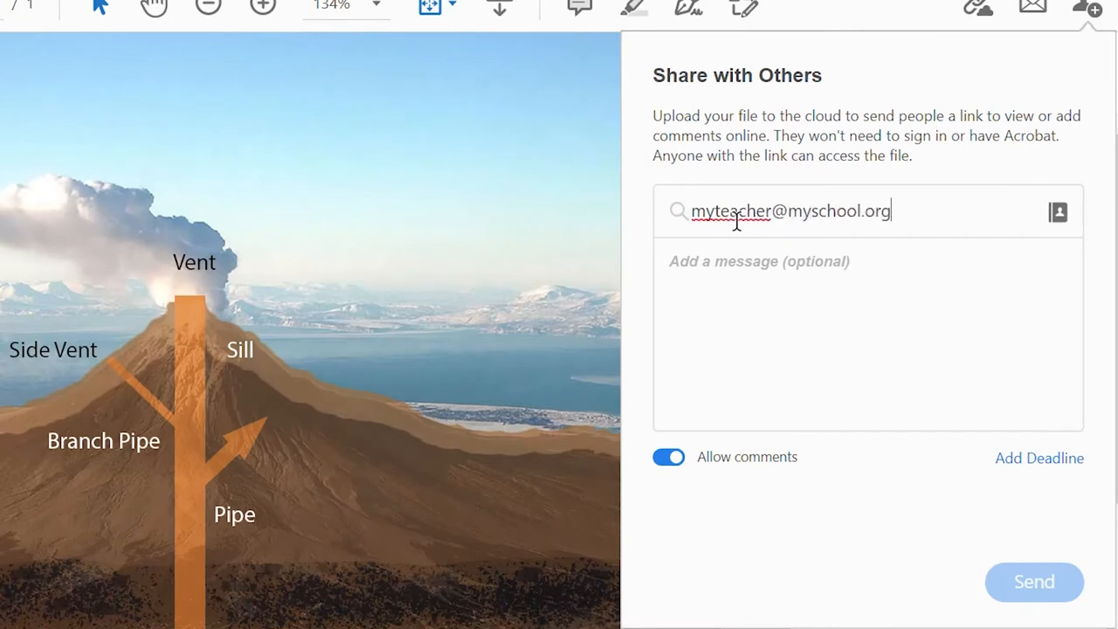
pyautogui.write('Please can')
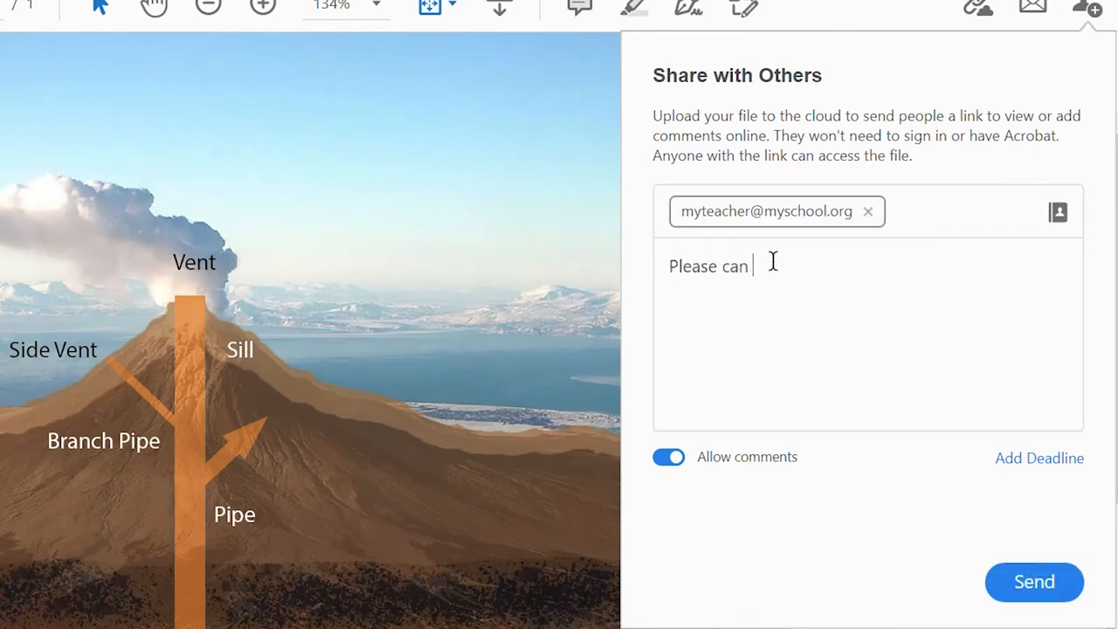
pyautogui.write('you give me feedback on my diagram?')
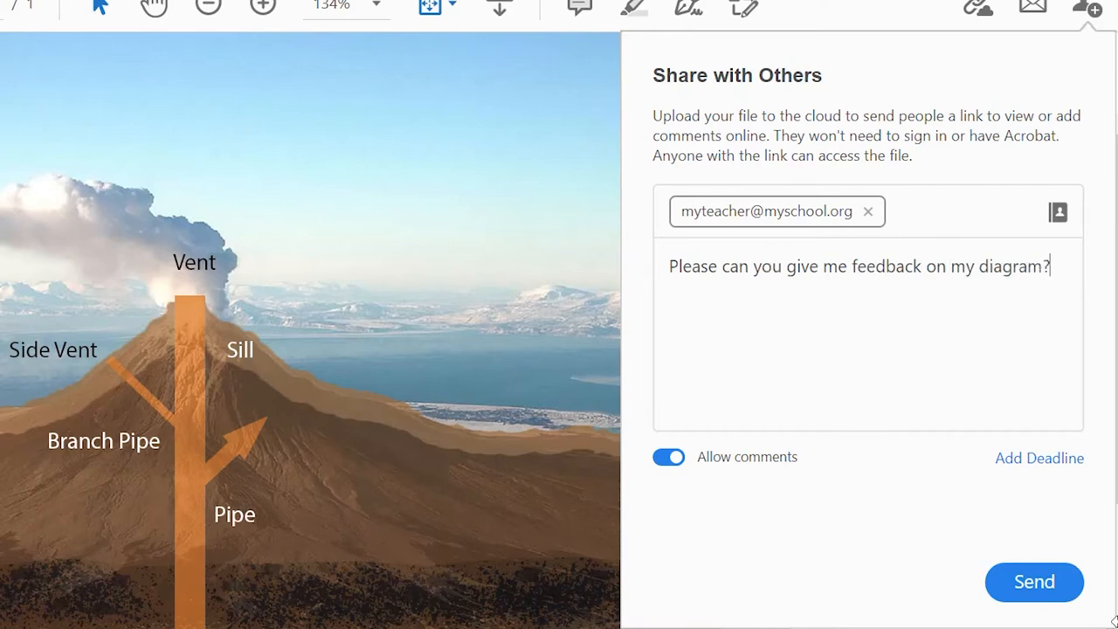
pyautogui.click(1034, 582)
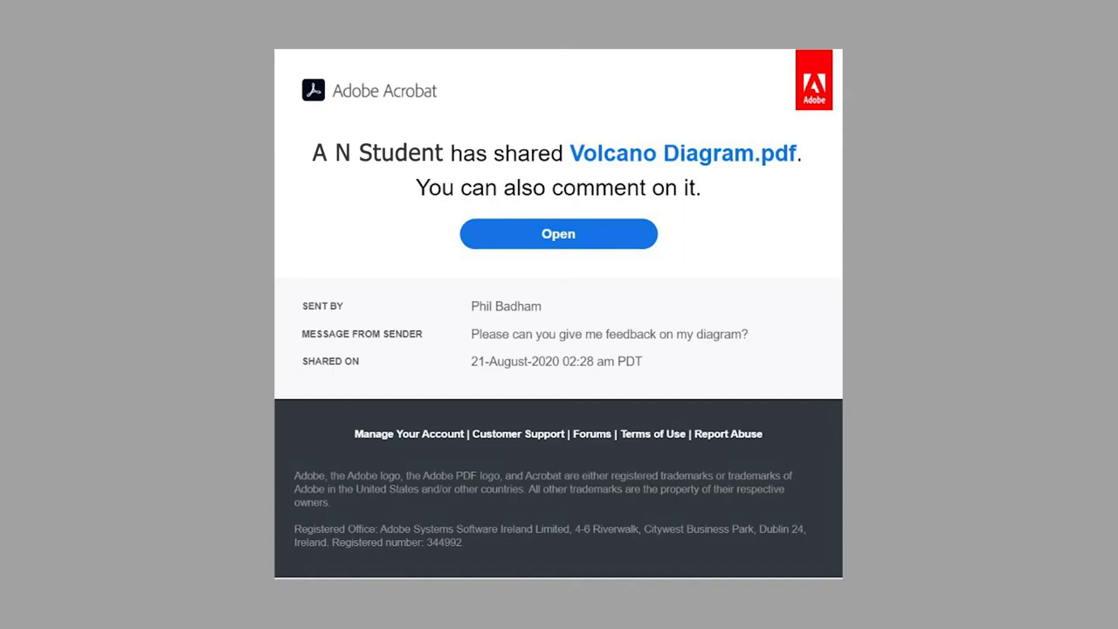
# Step: Open the shared Volcano Diagram.pdf from the email, then open it in Acrobat
pyautogui.click(559, 233)
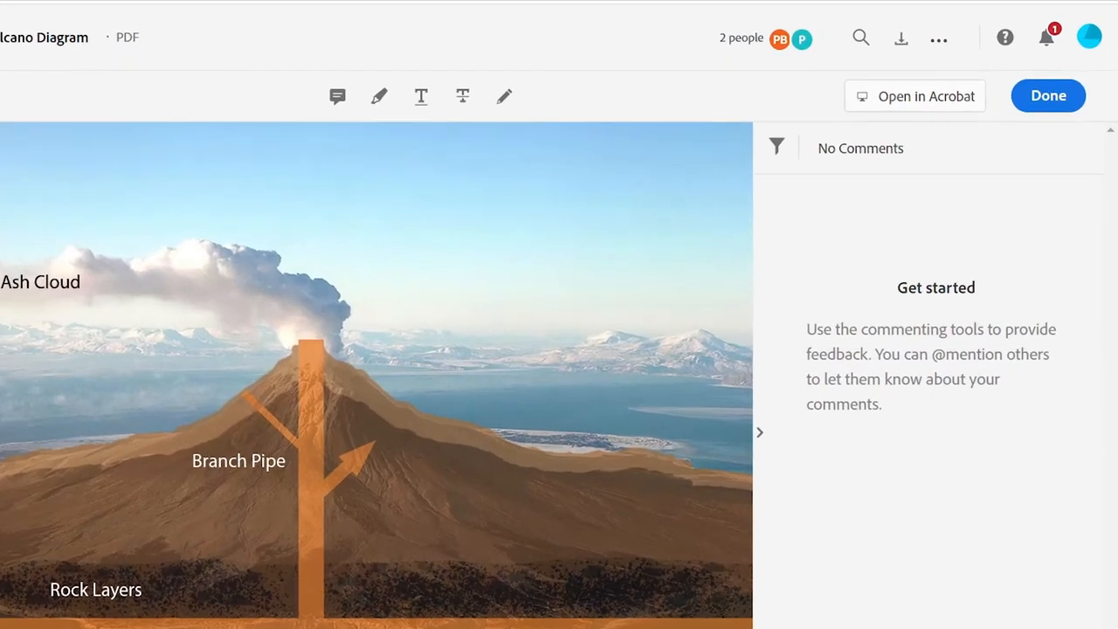
pyautogui.click(915, 96)
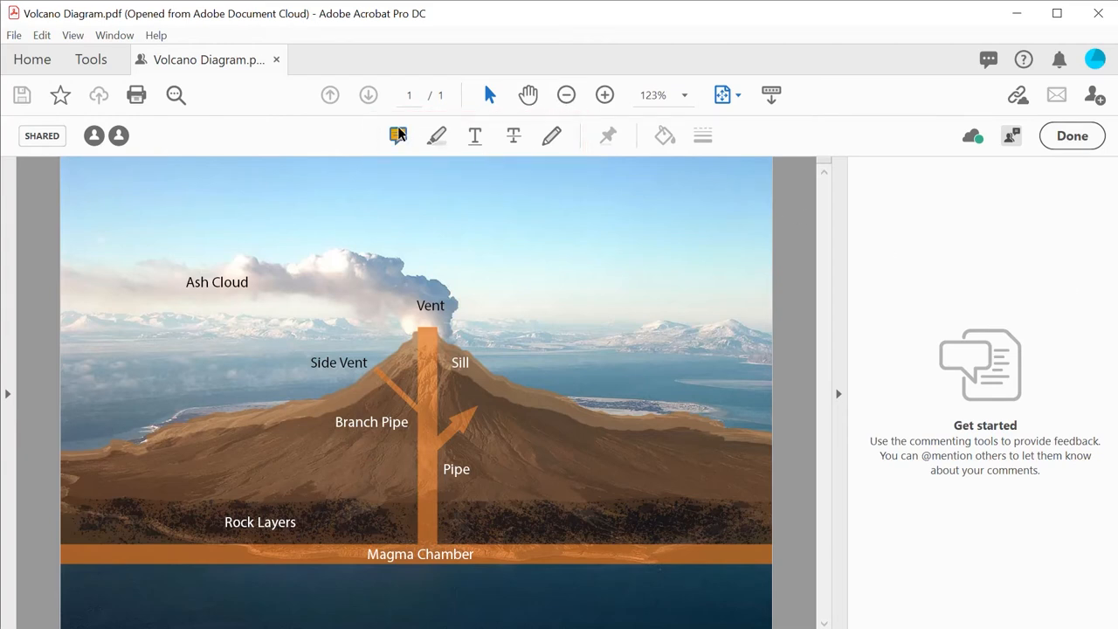
pyautogui.click(398, 135)
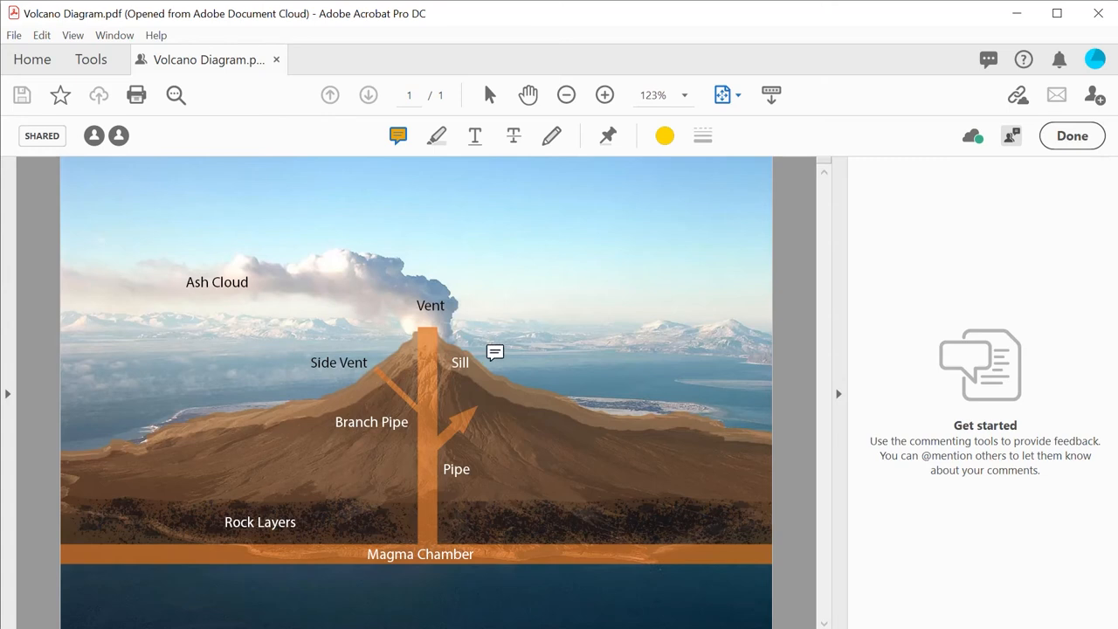
pyautogui.click(658, 509)
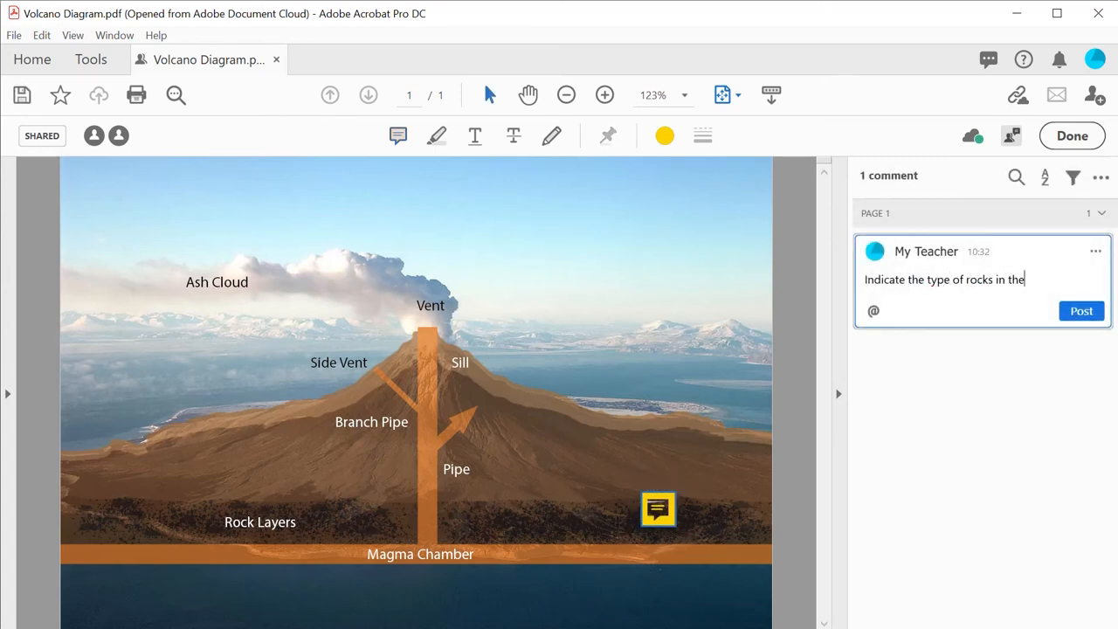
pyautogui.write('these layers')
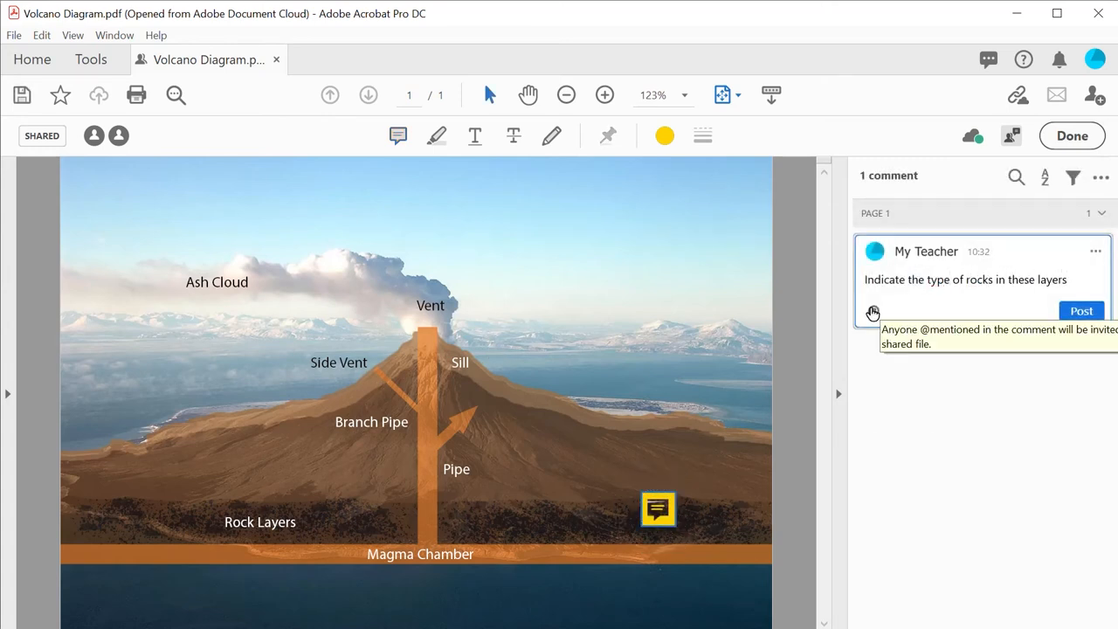
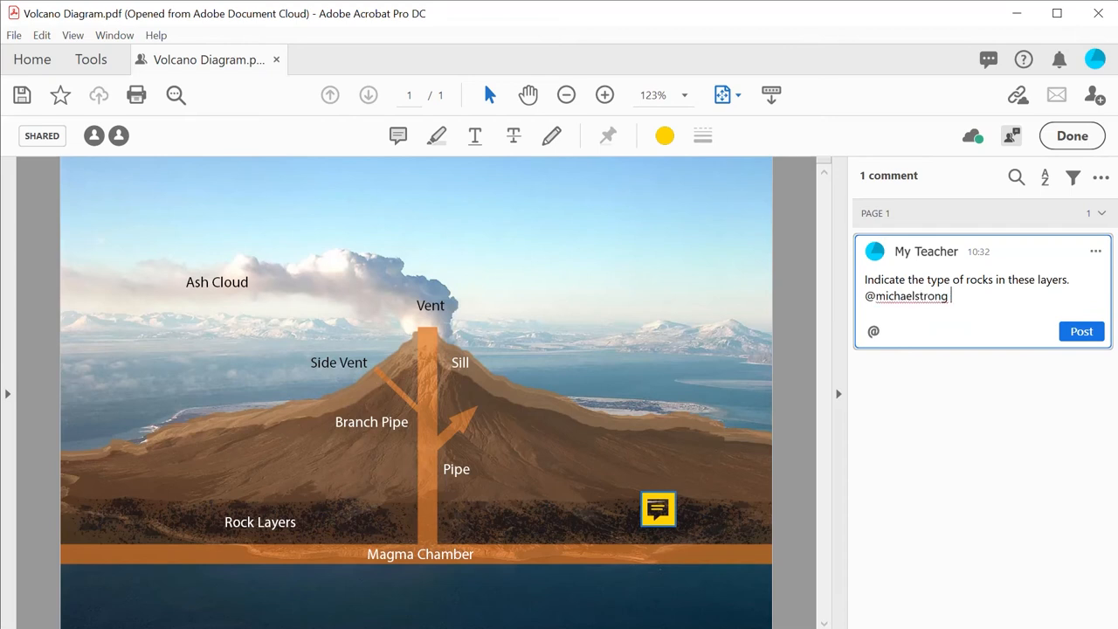
pyautogui.write('can help you identify these.')
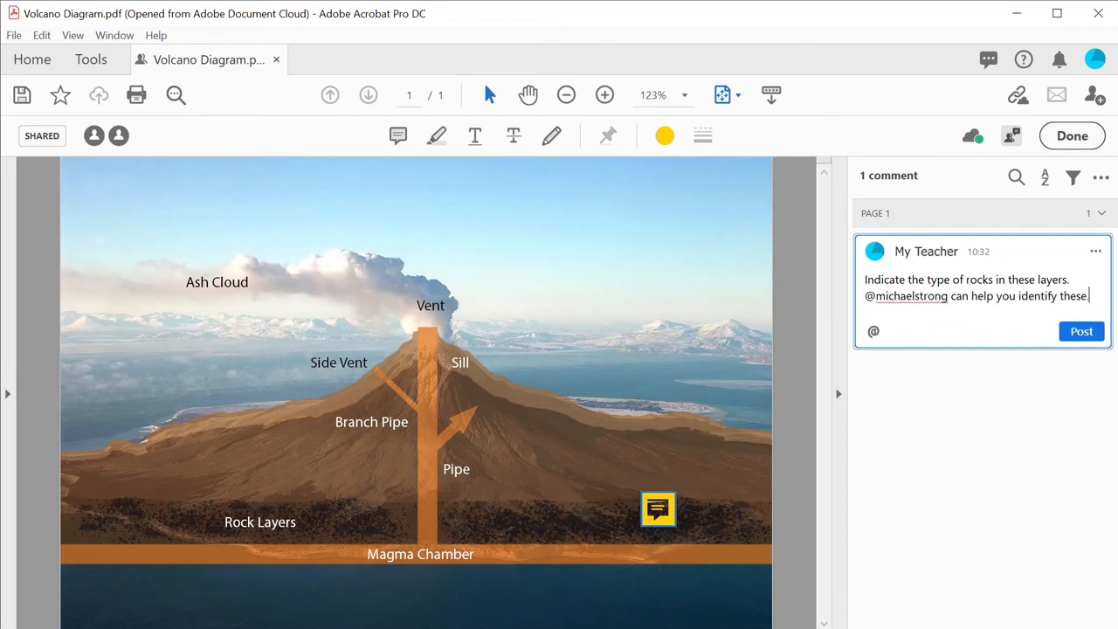
pyautogui.click(1082, 331)
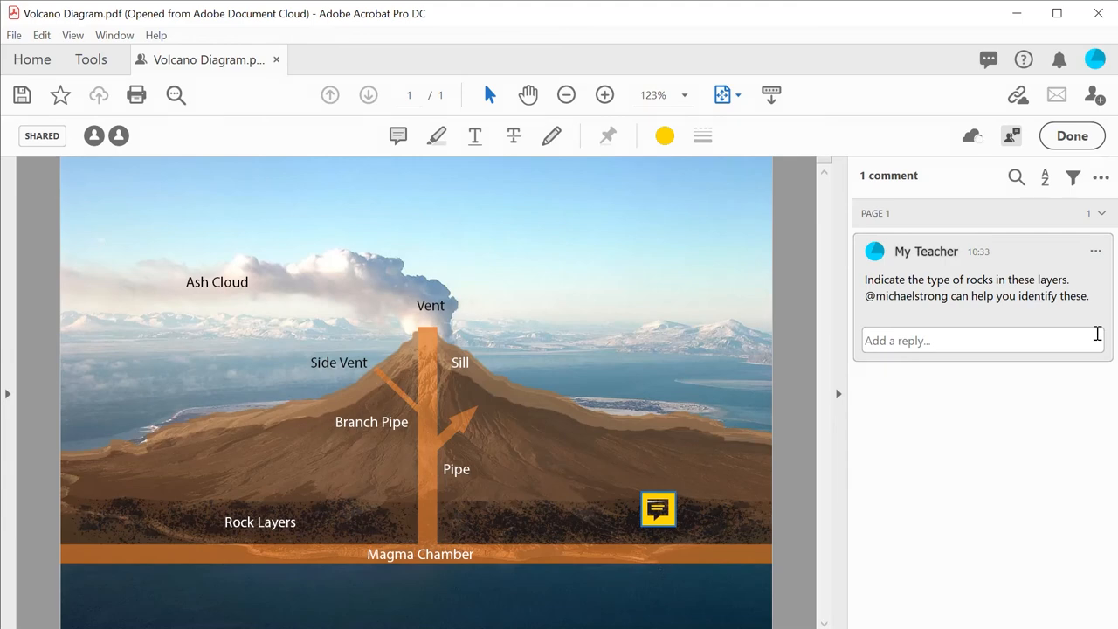
# Step: Post a reply beginning 'I'm res…' under the teacher's rock-layers comment
pyautogui.click(961, 340)
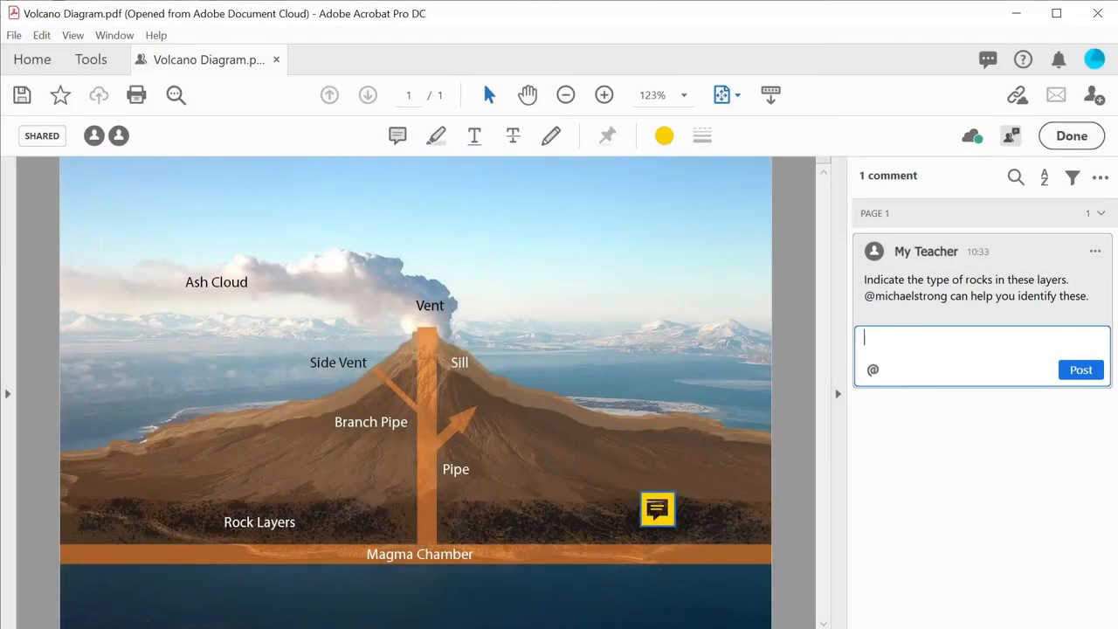
pyautogui.write("I'm res")
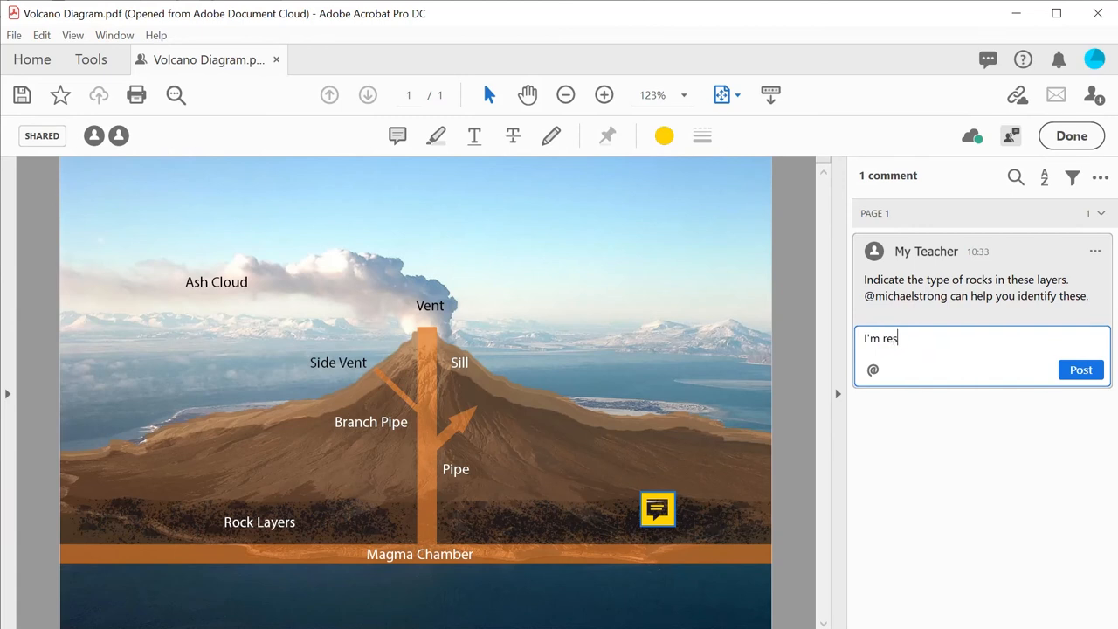
pyautogui.click(1082, 369)
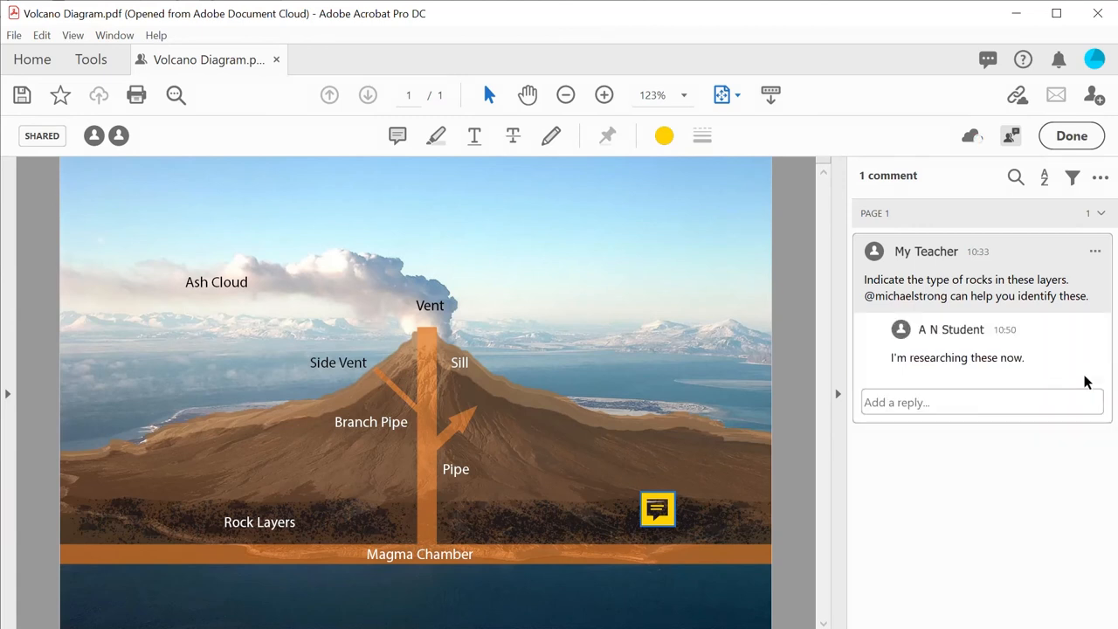